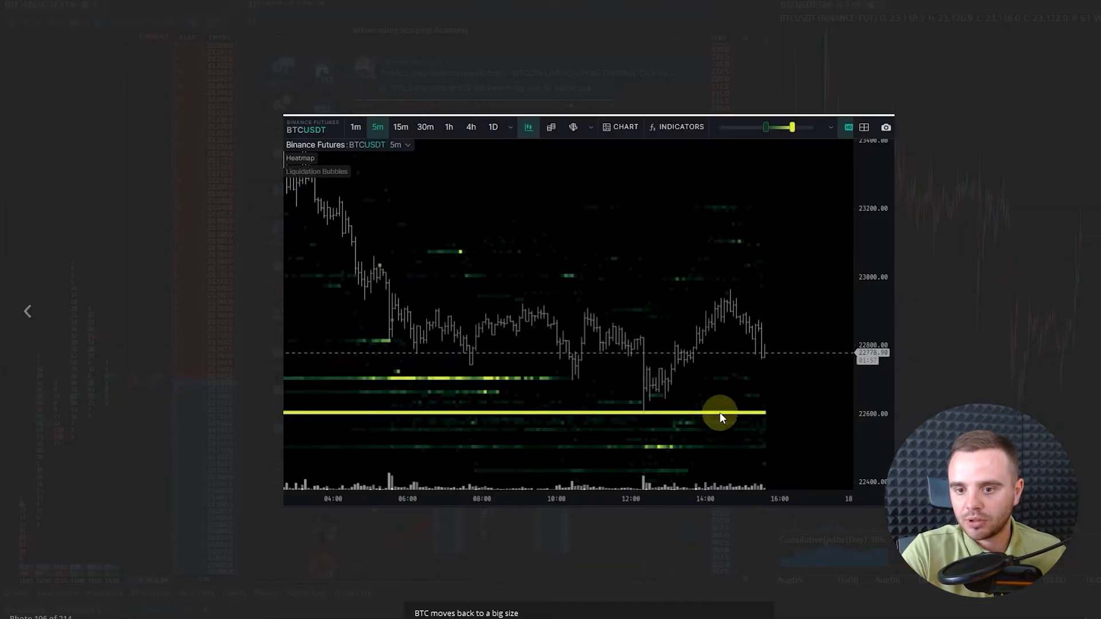
mouse_move(923, 190)
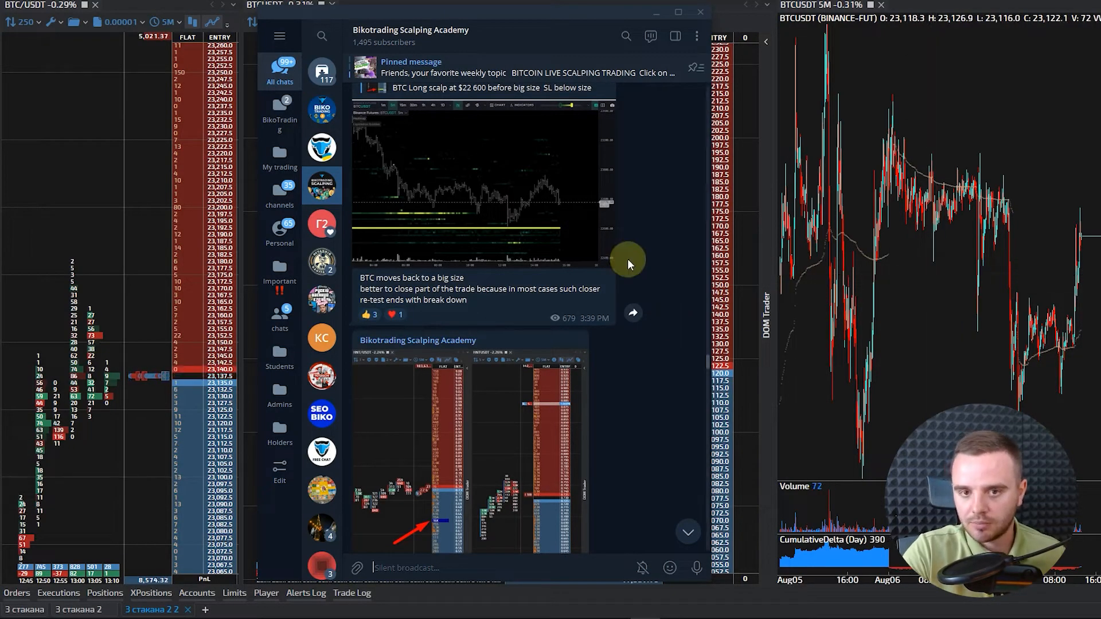
- Open the Bikotrading Scalping Academy channel info from the chat header
click(411, 30)
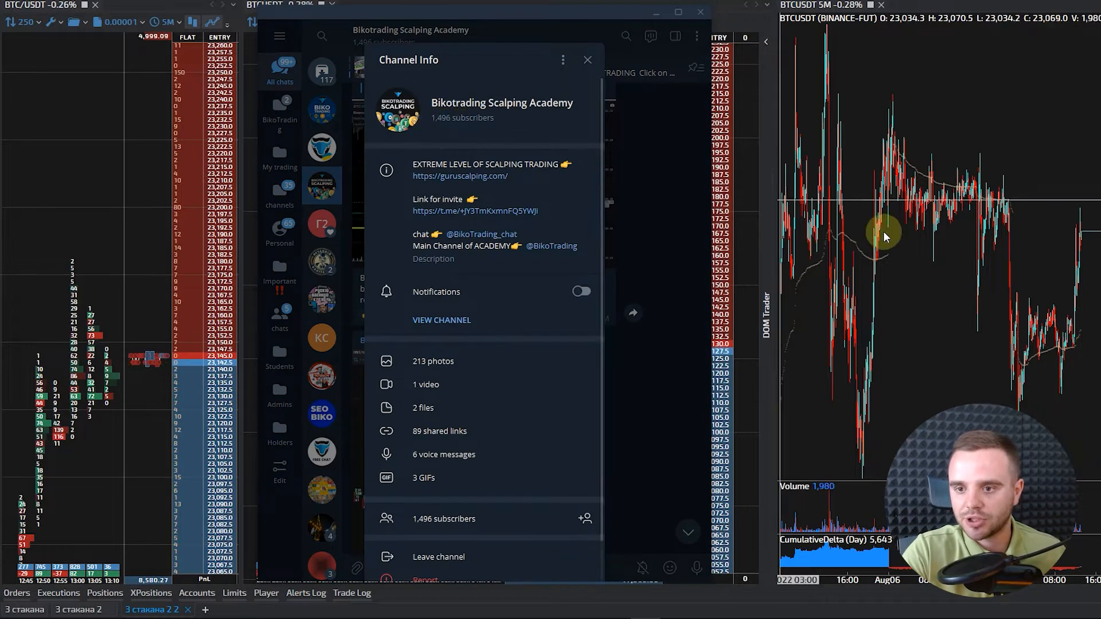